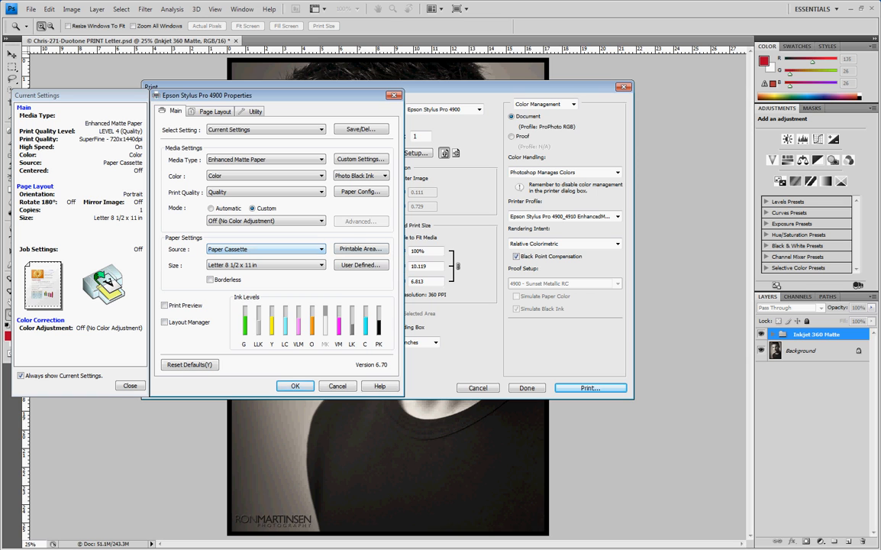
mouse_move(360, 249)
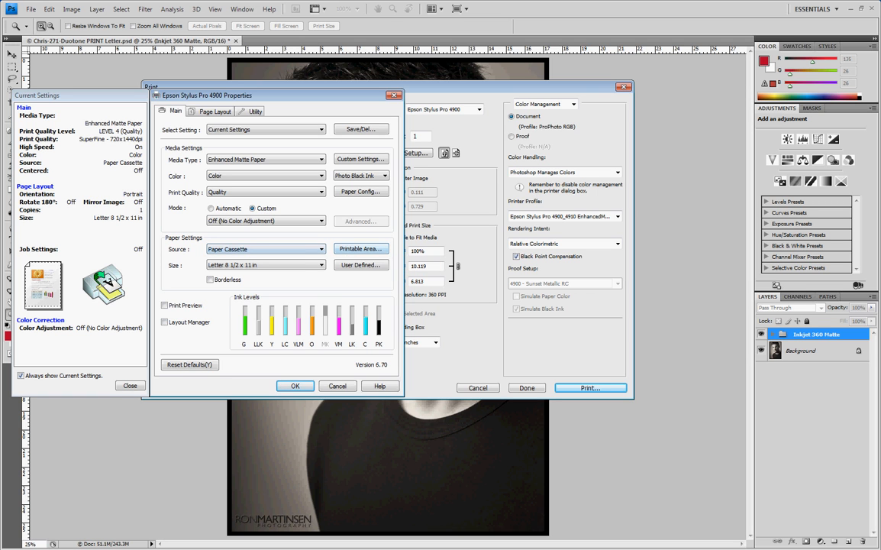
Step: Try Roll Paper in the Source list, then set the paper source back to Paper Cassette
click(266, 249)
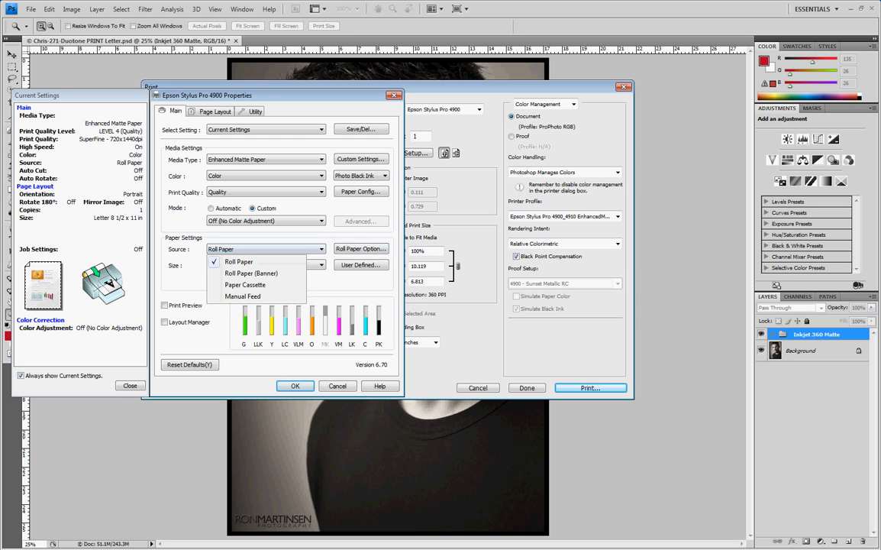
click(246, 284)
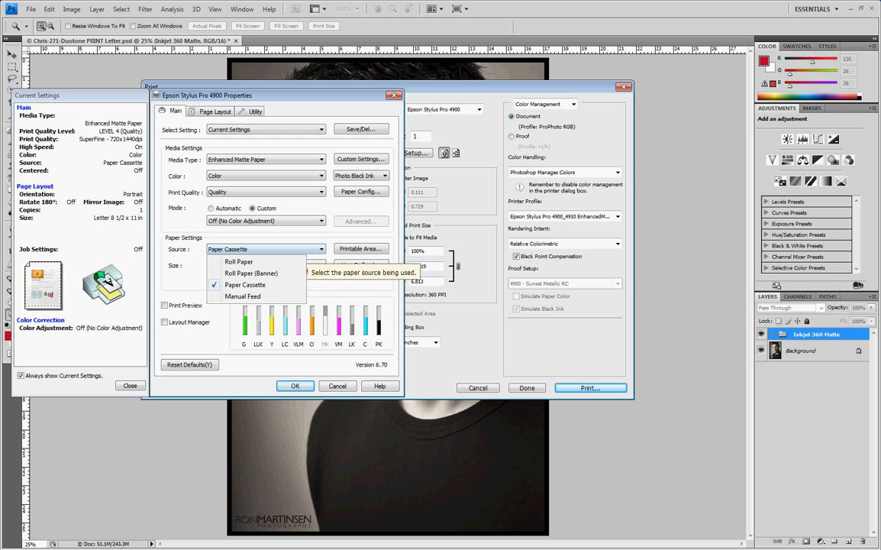
click(251, 272)
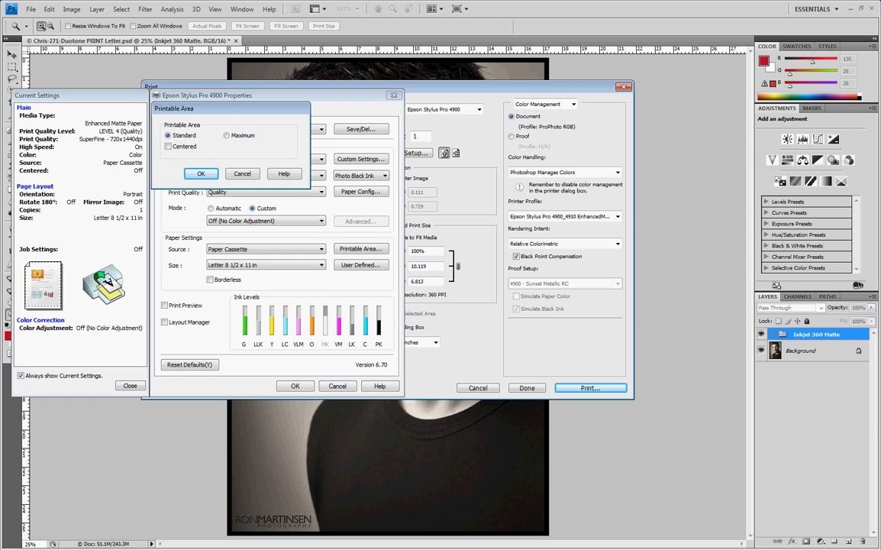
Step: Set the Epson printable area to Maximum and Centered, accepting the warning, then return to the Source list
click(226, 134)
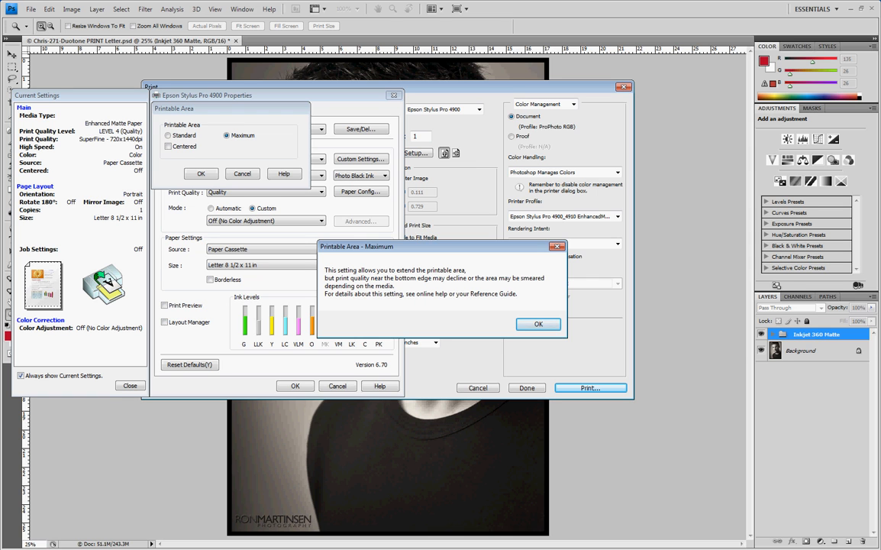
click(538, 323)
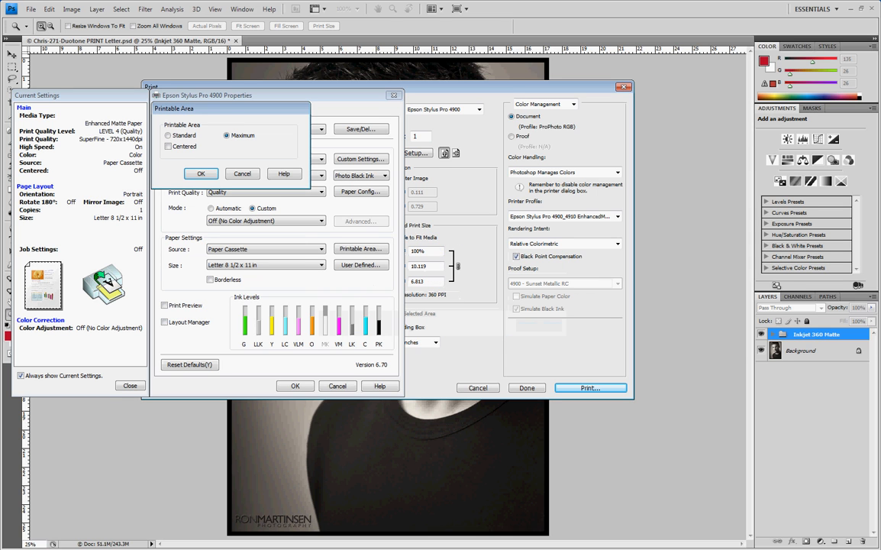
click(168, 147)
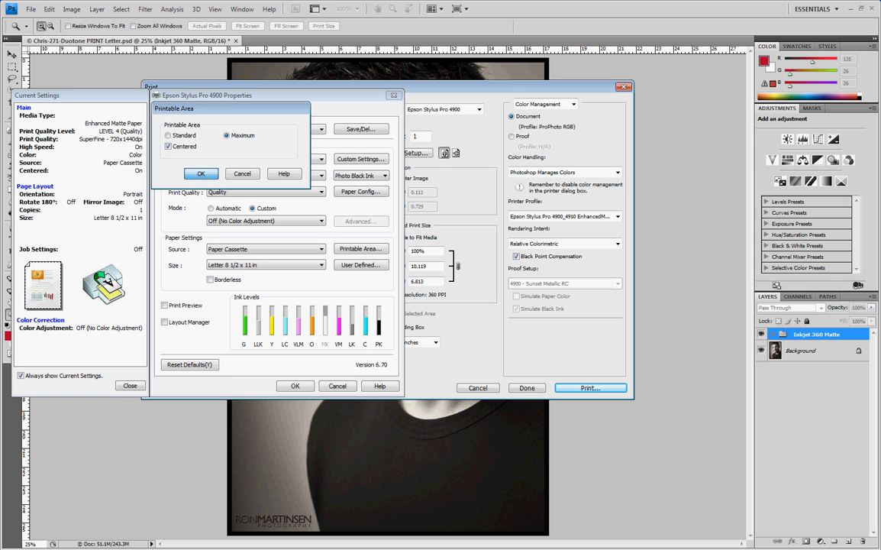
click(202, 174)
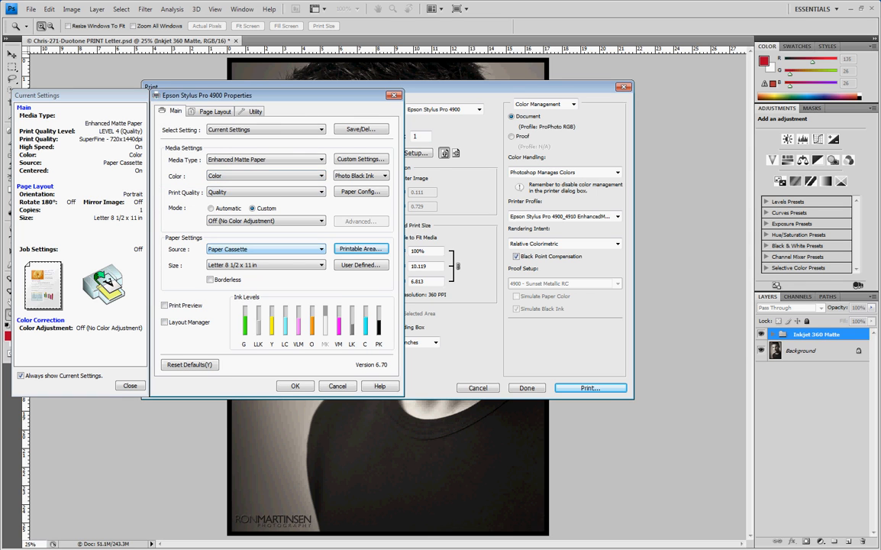
click(360, 248)
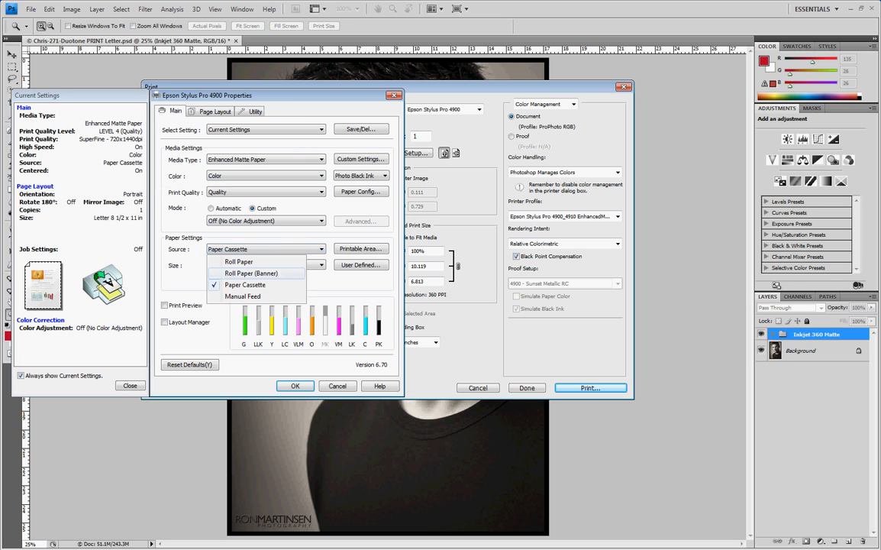
Step: Switch the paper source to Manual Feed and set the printable area to Maximum, Centered again
click(243, 296)
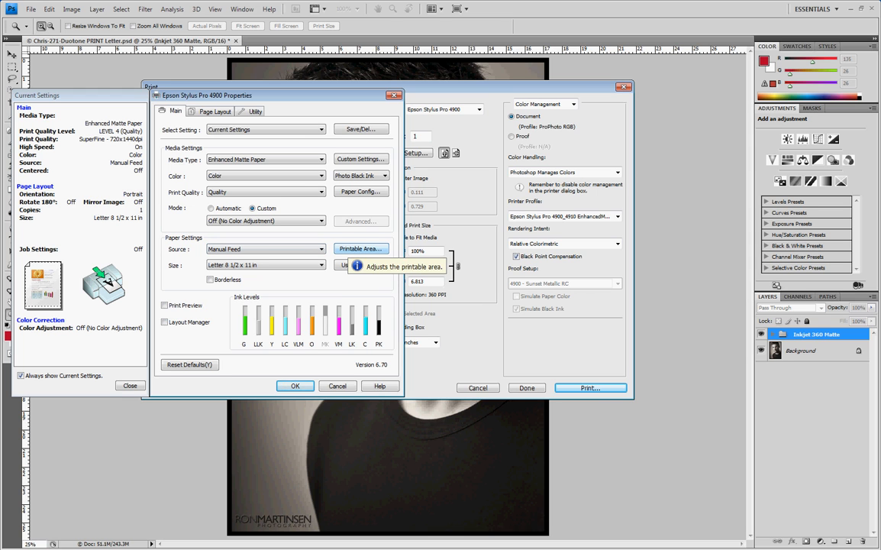
click(360, 247)
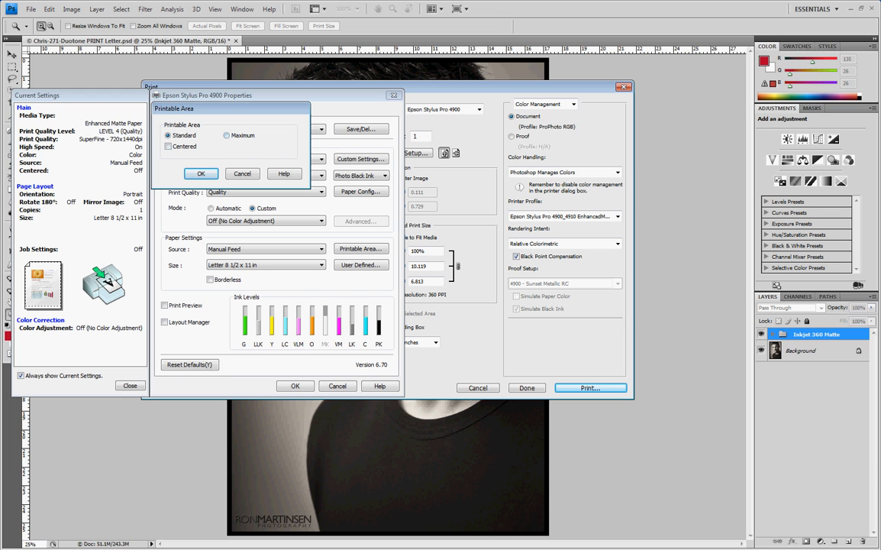
click(226, 134)
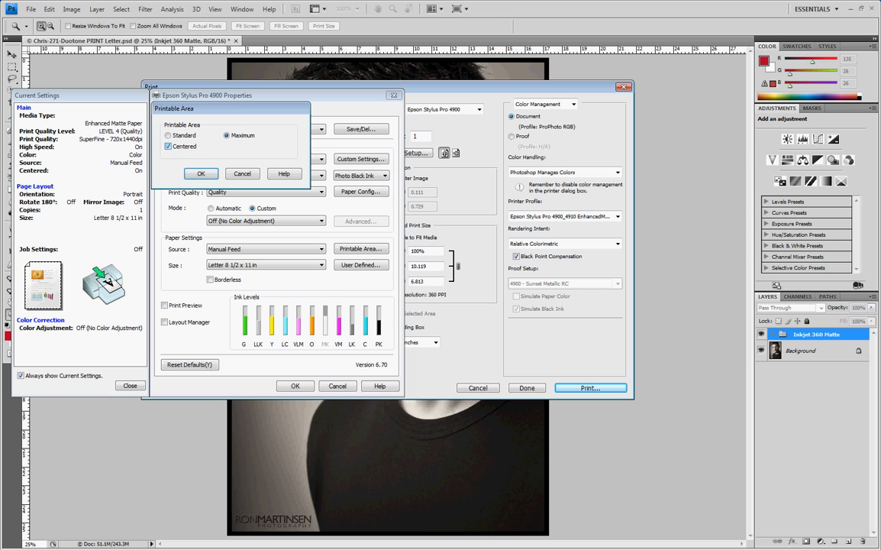
click(202, 174)
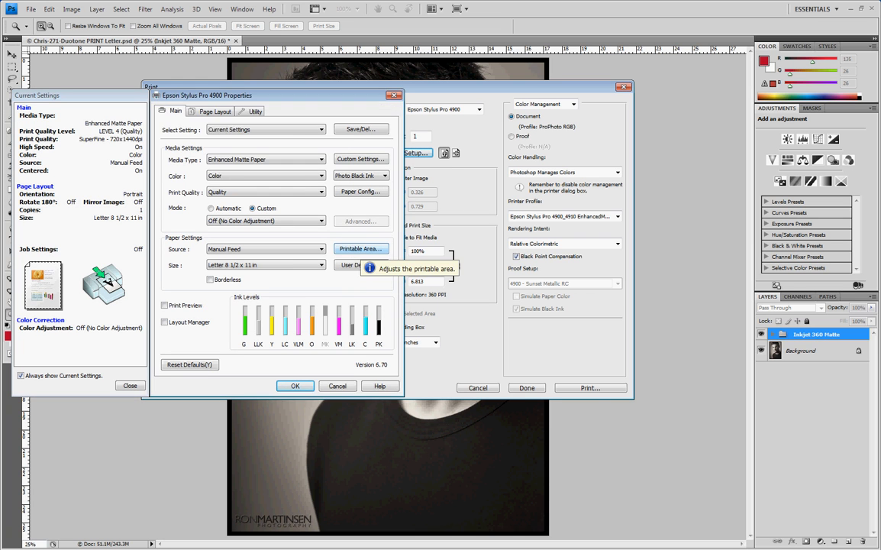
Step: Recheck the printable area shows Maximum and Centered and confirm it
click(360, 247)
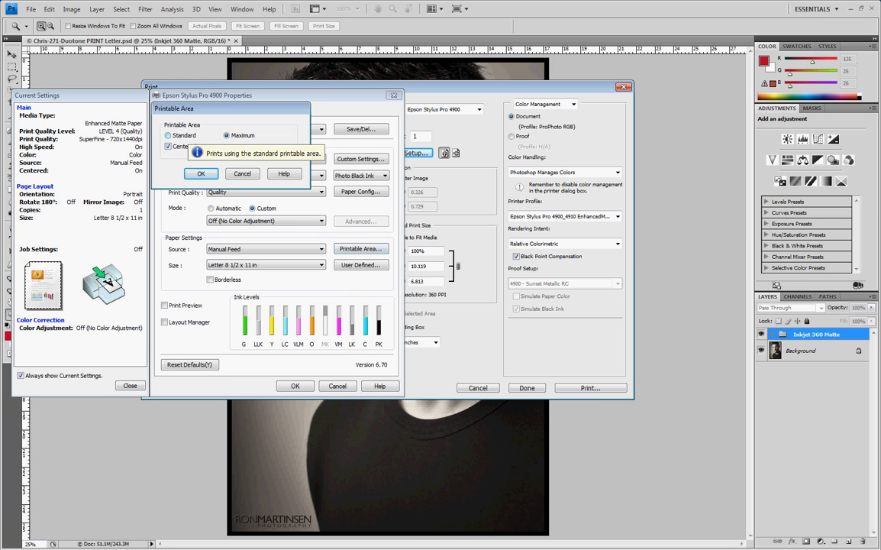
click(202, 174)
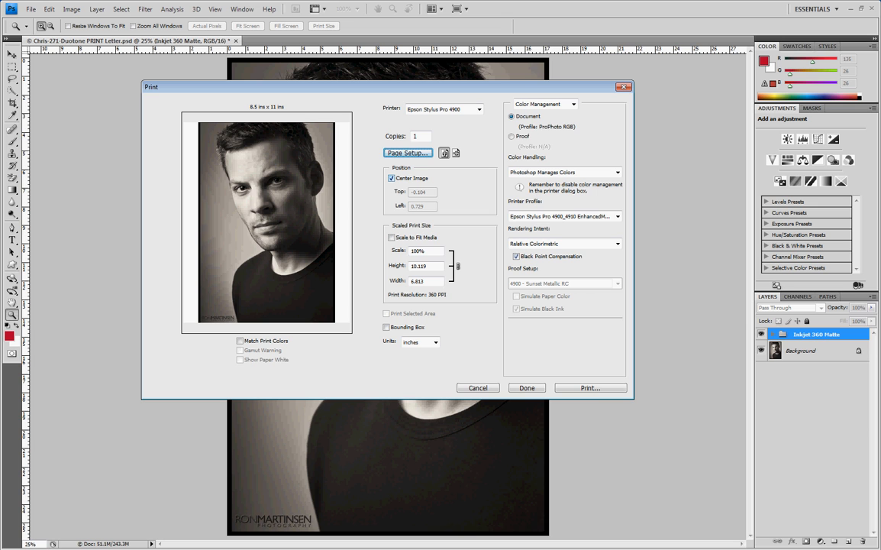
click(391, 239)
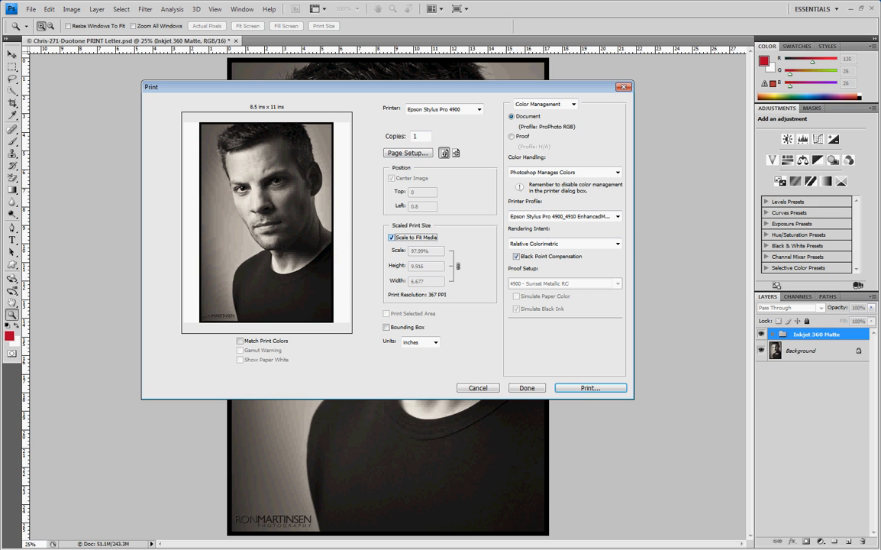
click(392, 238)
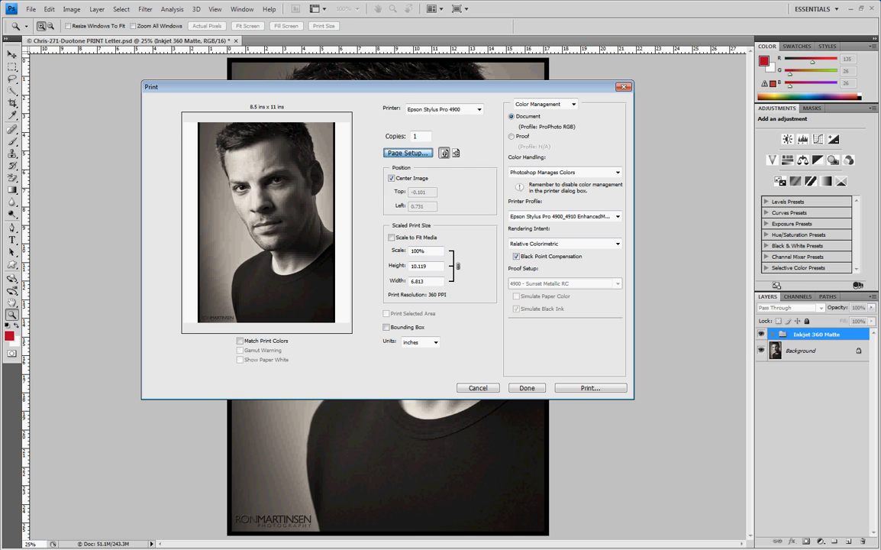
Step: From Page Setup, reset the printable area to Maximum and Centered and apply the driver settings back to the Print dialog
click(406, 153)
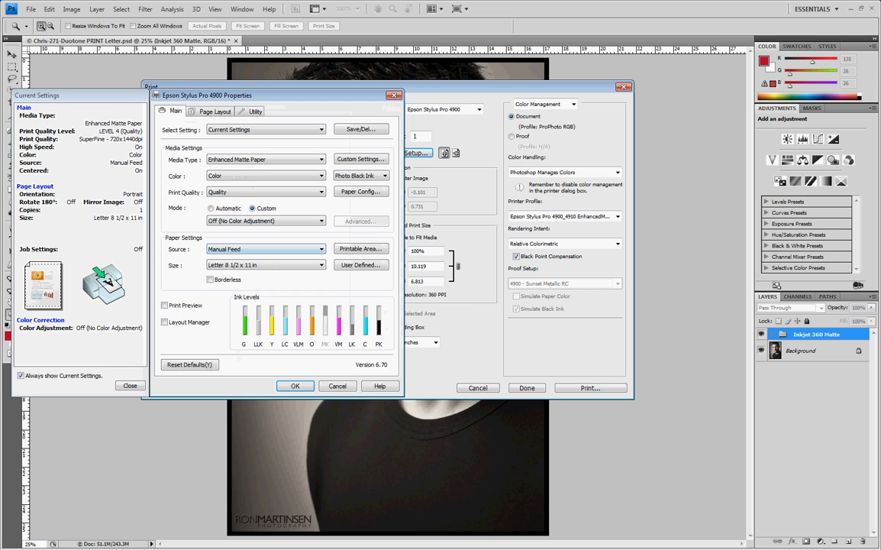
click(361, 248)
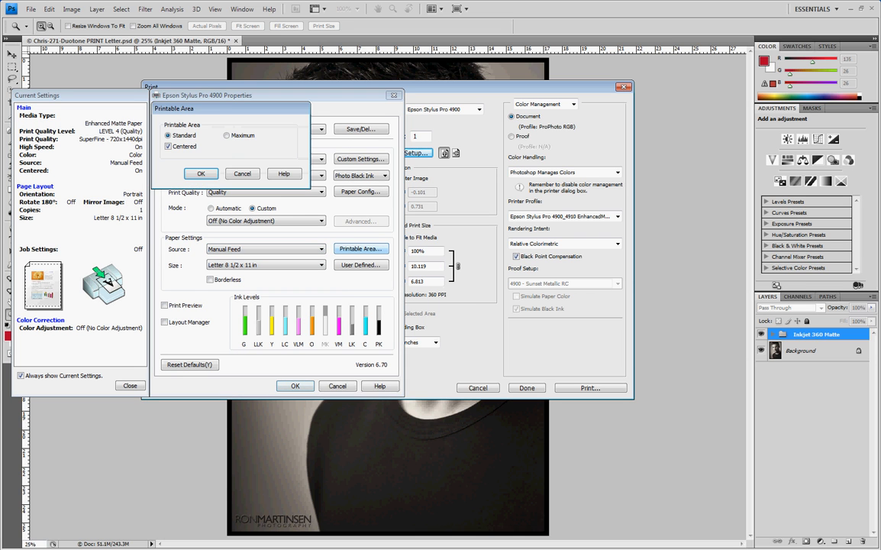
click(226, 135)
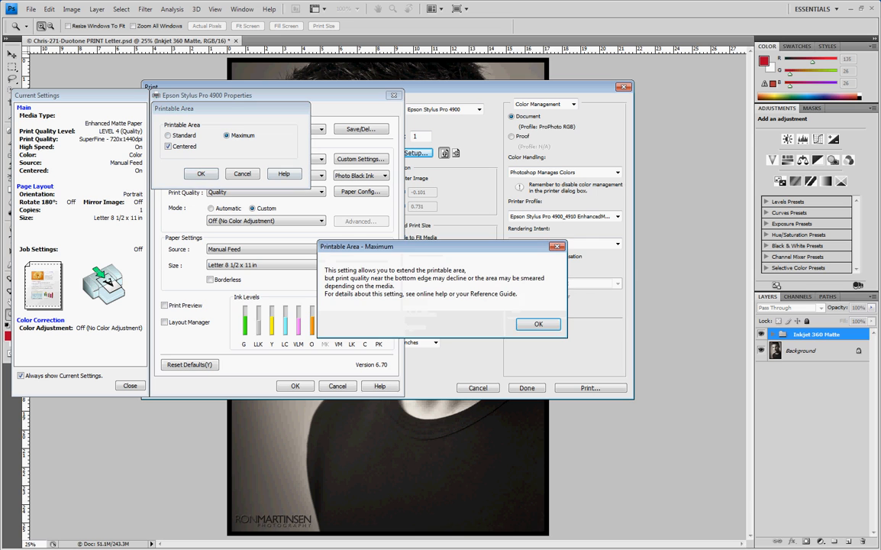
click(538, 324)
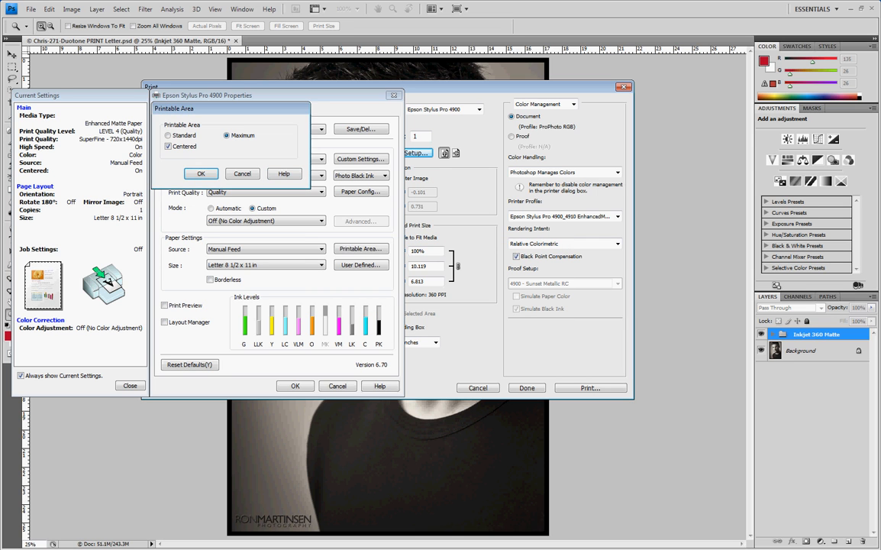
click(202, 175)
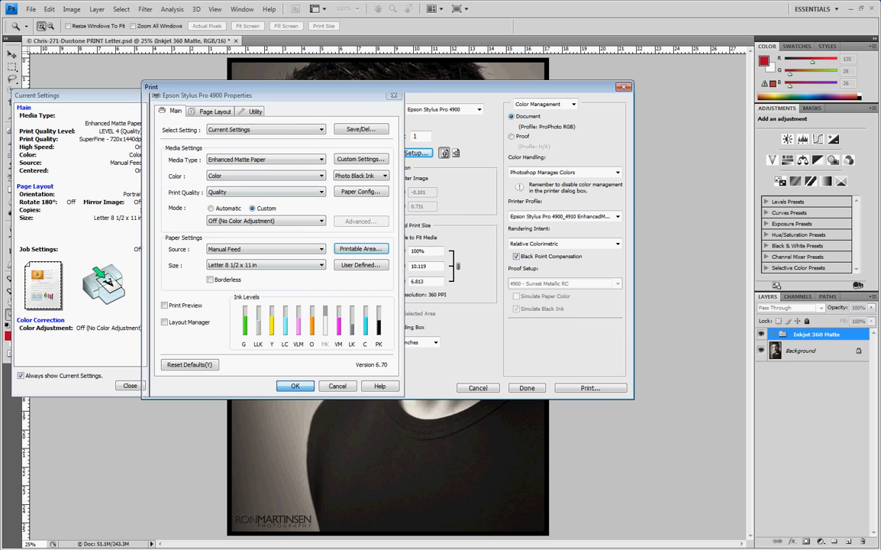
click(295, 385)
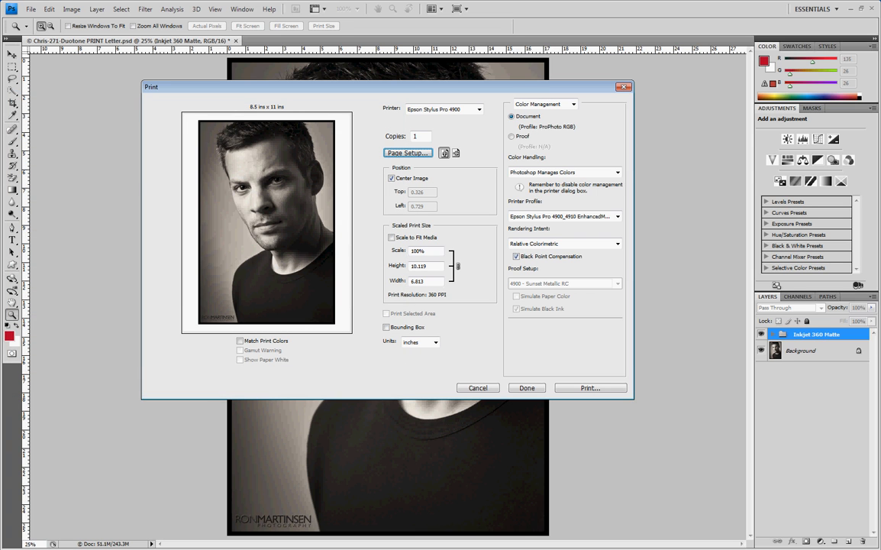